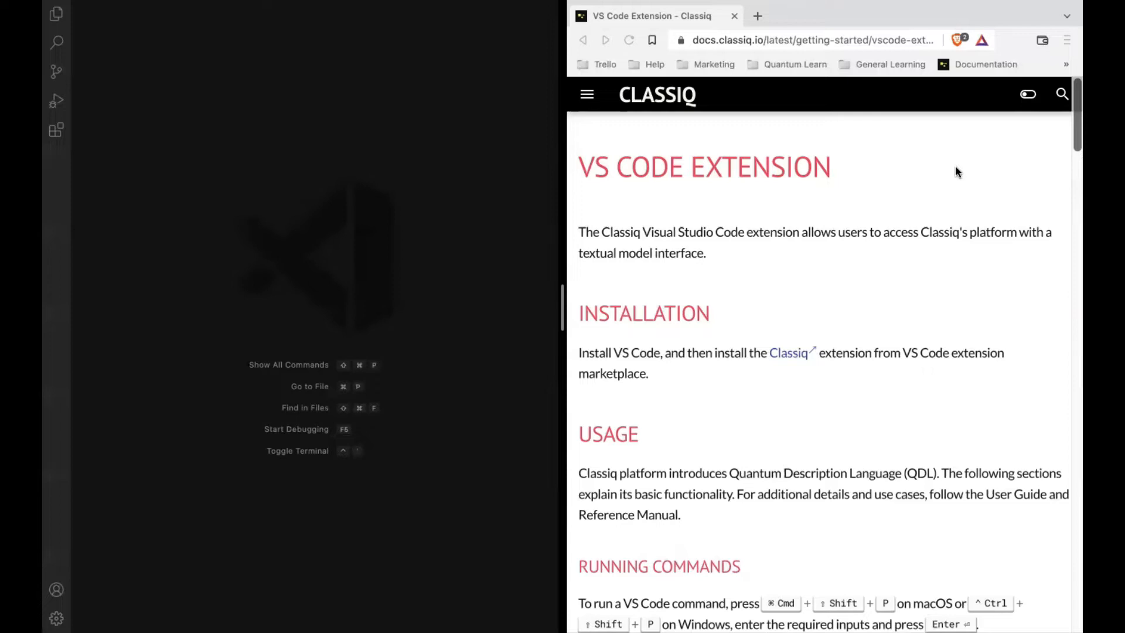
mouse_move(832, 253)
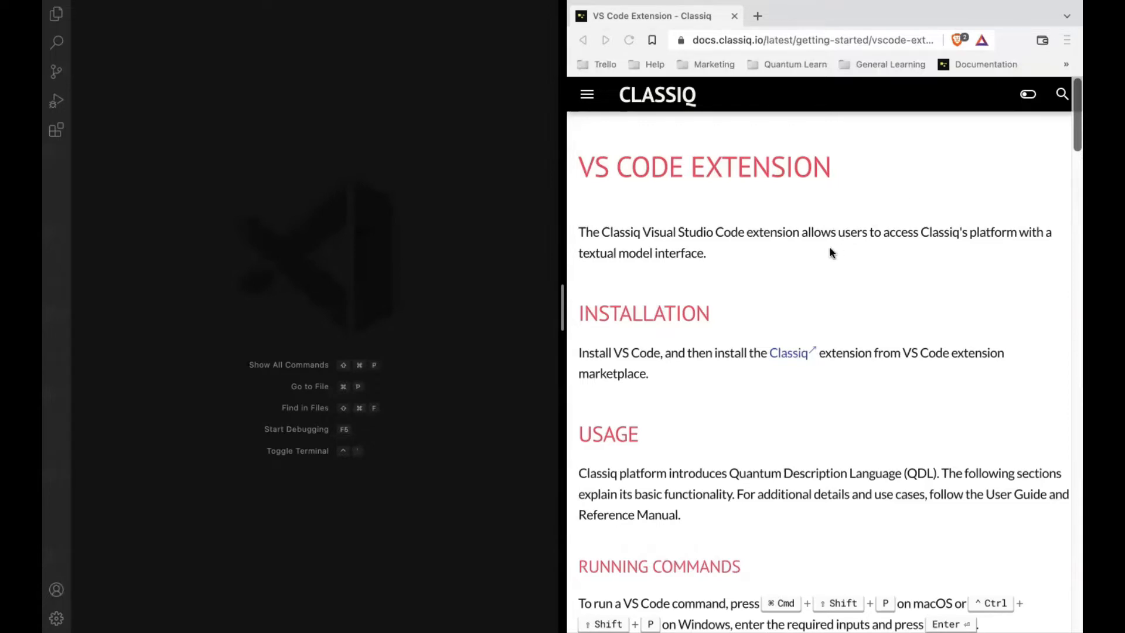
mouse_move(789, 359)
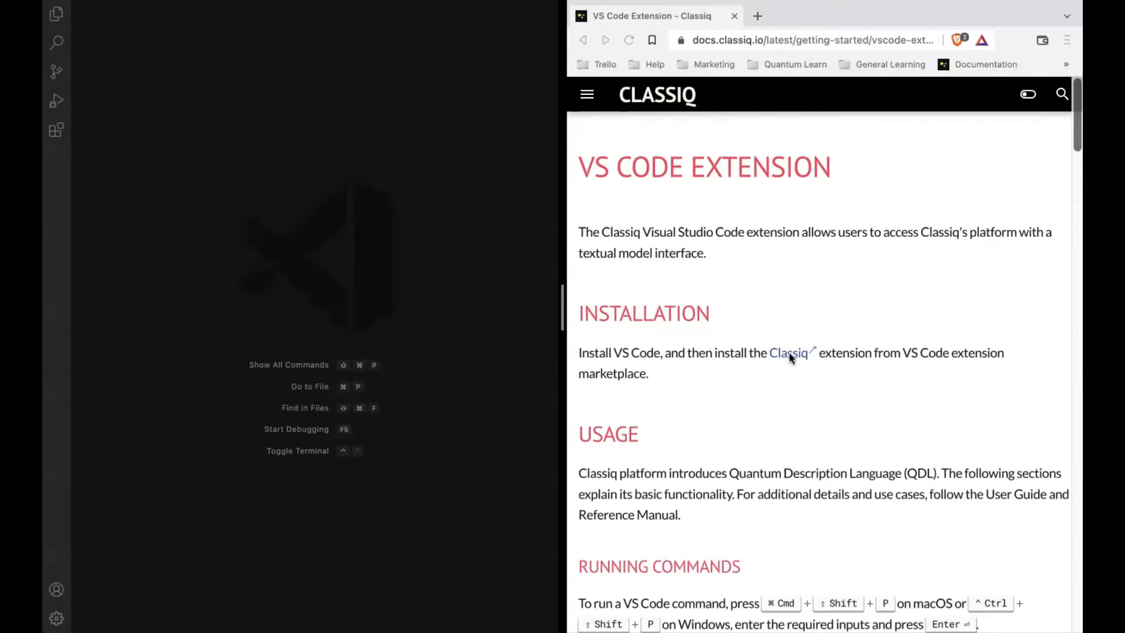
mouse_move(64, 136)
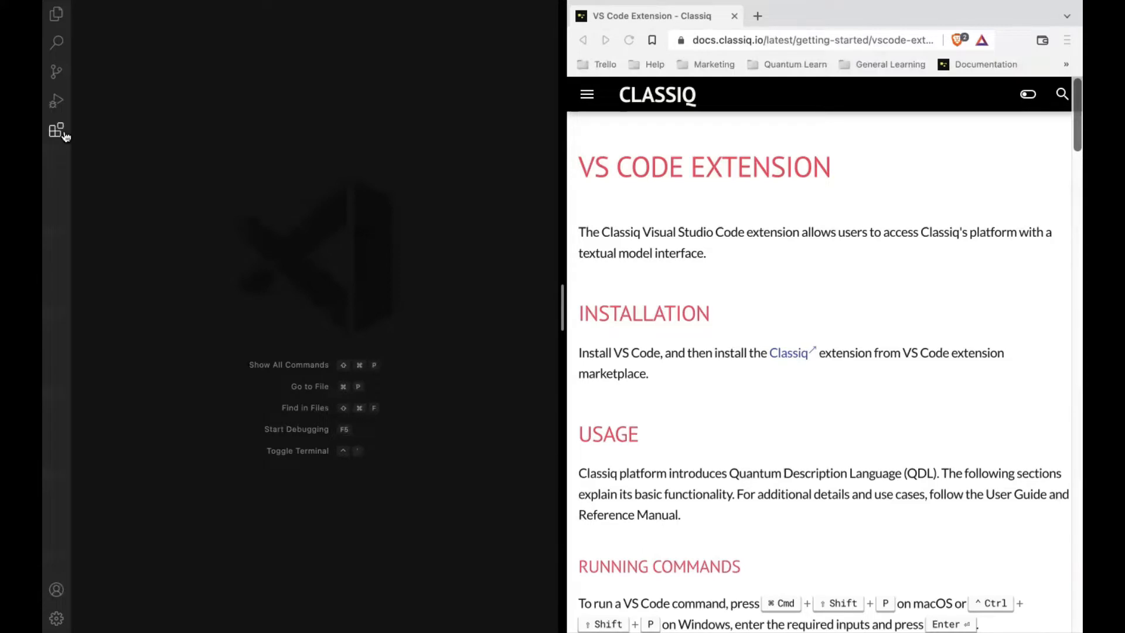
Install the Classiq extension from the marketplace and list its commands in the Command Palette
left_click(56, 130)
type("classiq")
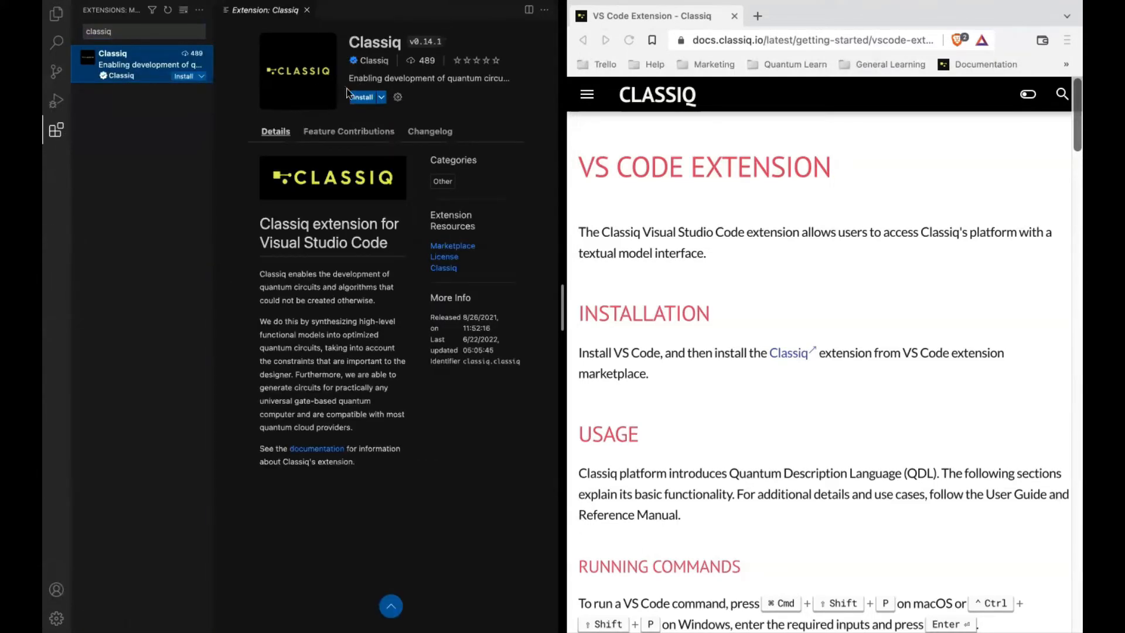
left_click(362, 97)
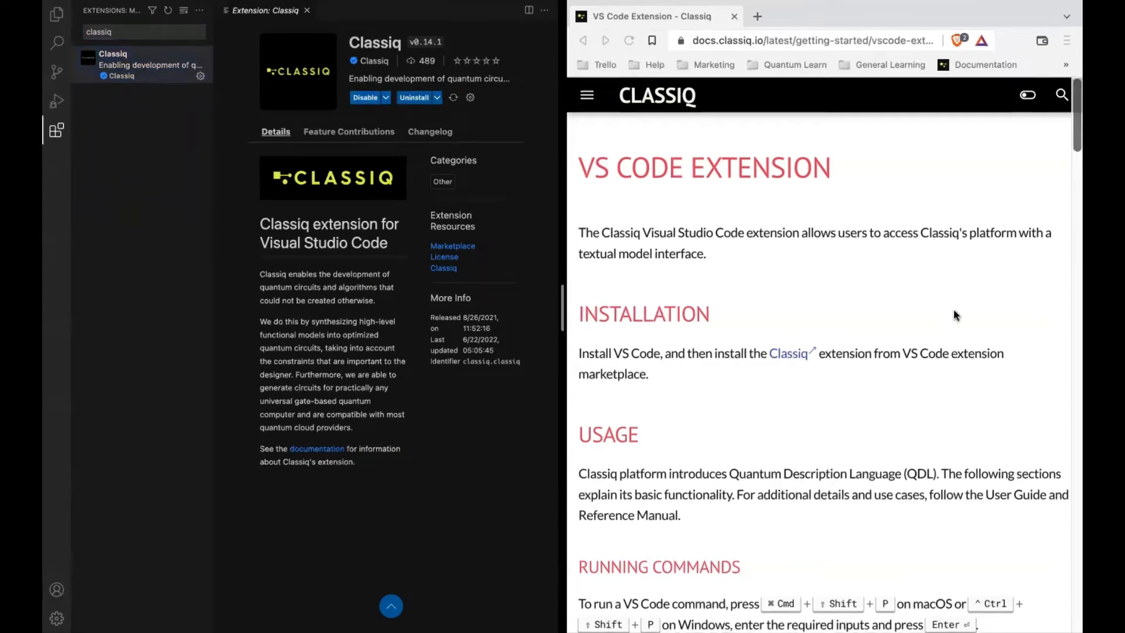
scroll("down", 3)
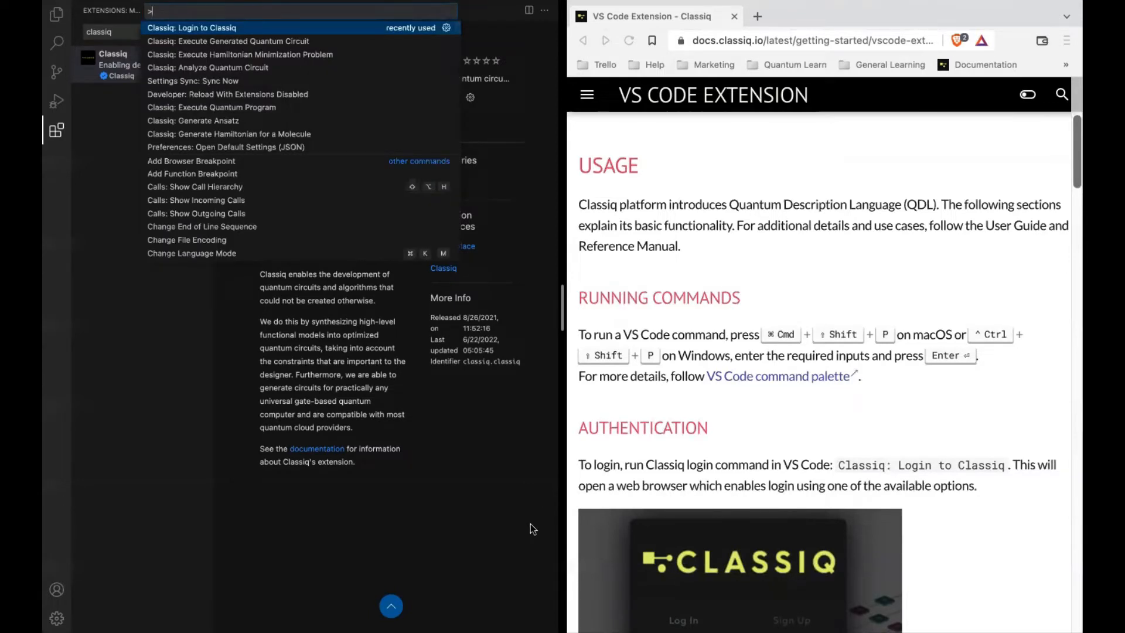
Dismiss the Classiq command list and read the docs down to workspace creation
left_click(191, 27)
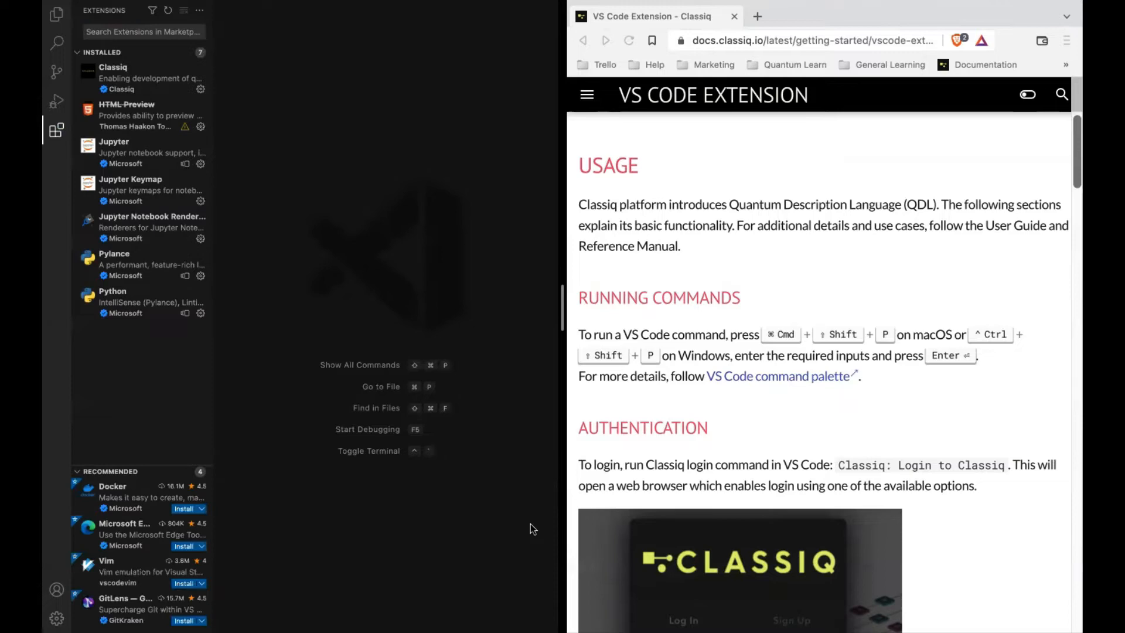
mouse_move(589, 519)
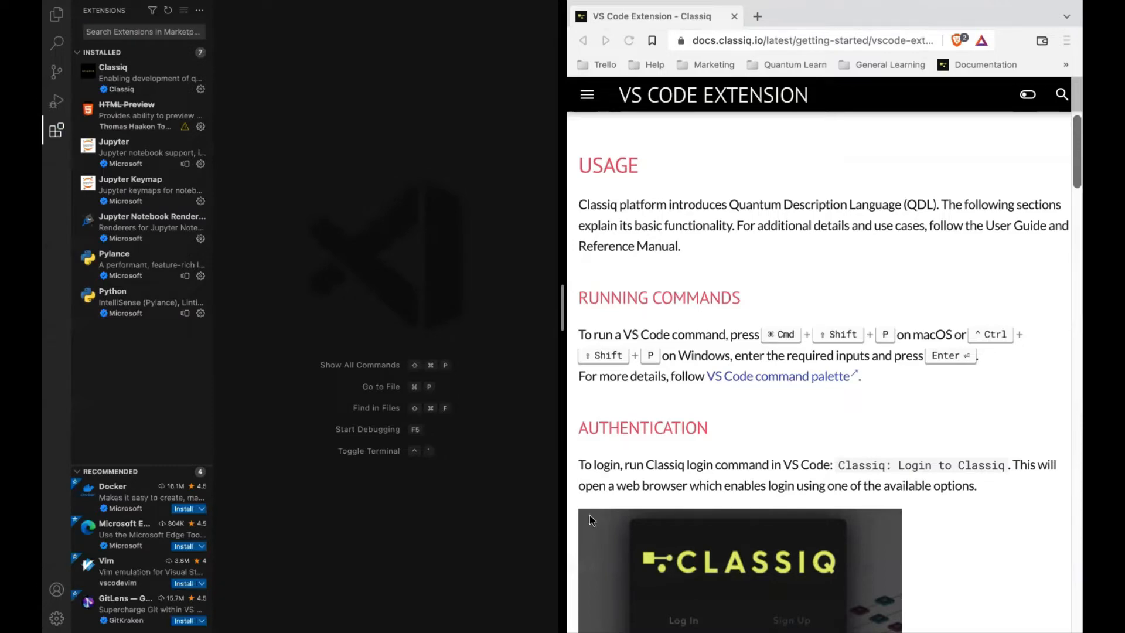
scroll("down", 3)
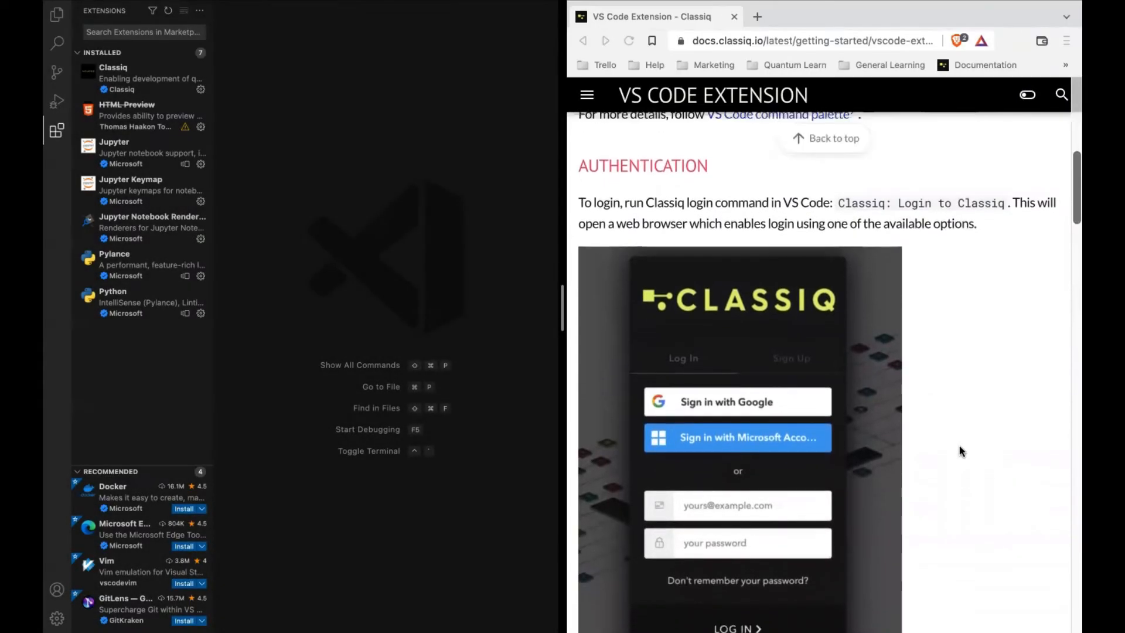
scroll("down", 3)
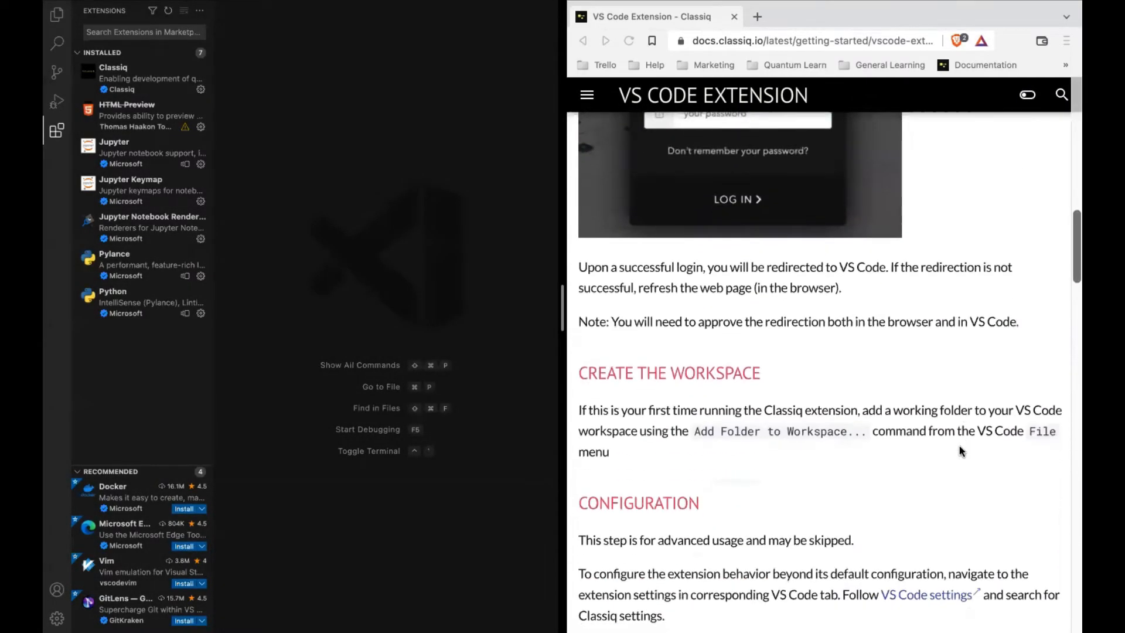
scroll("down", 3)
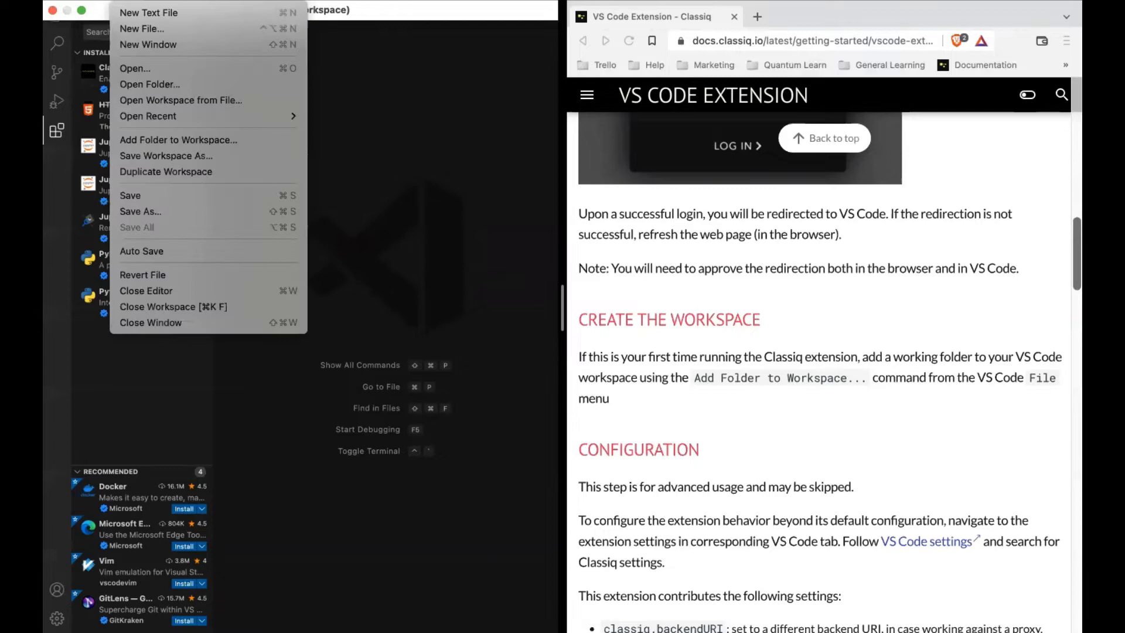
Create a new 'Intro Series' folder and add it to the workspace
left_click(178, 139)
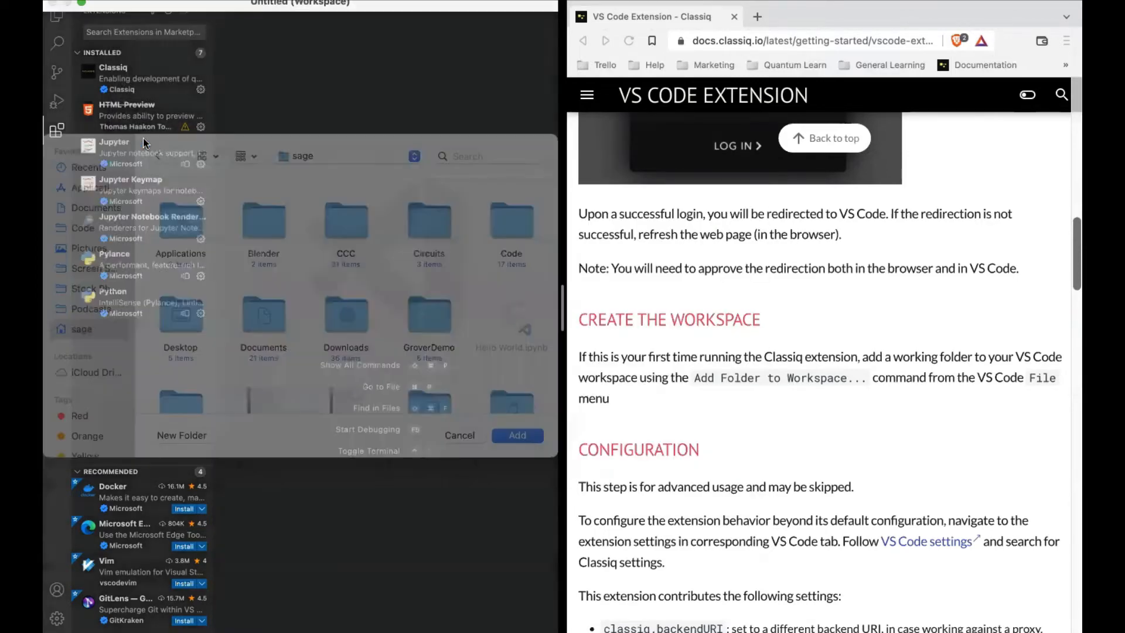
left_click(181, 435)
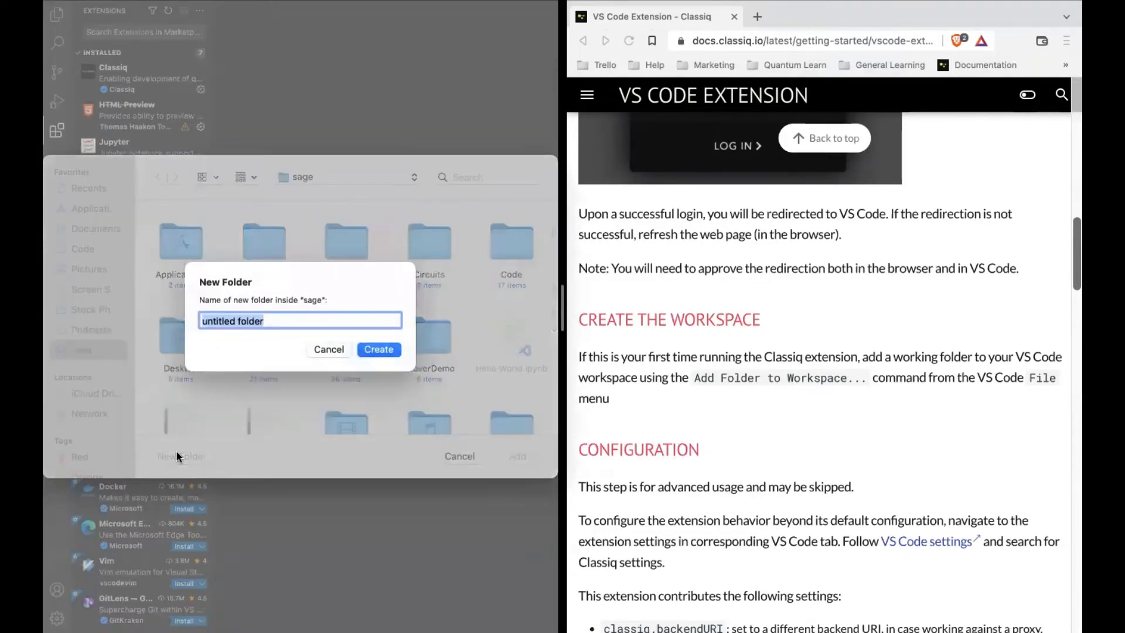
type("Intro")
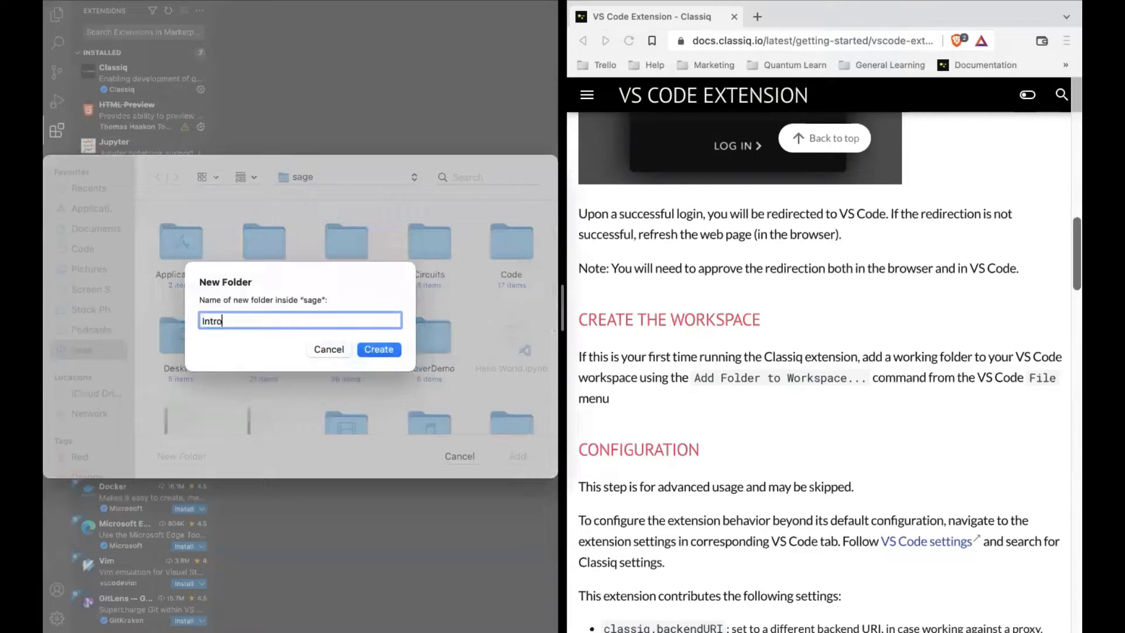
left_click(378, 349)
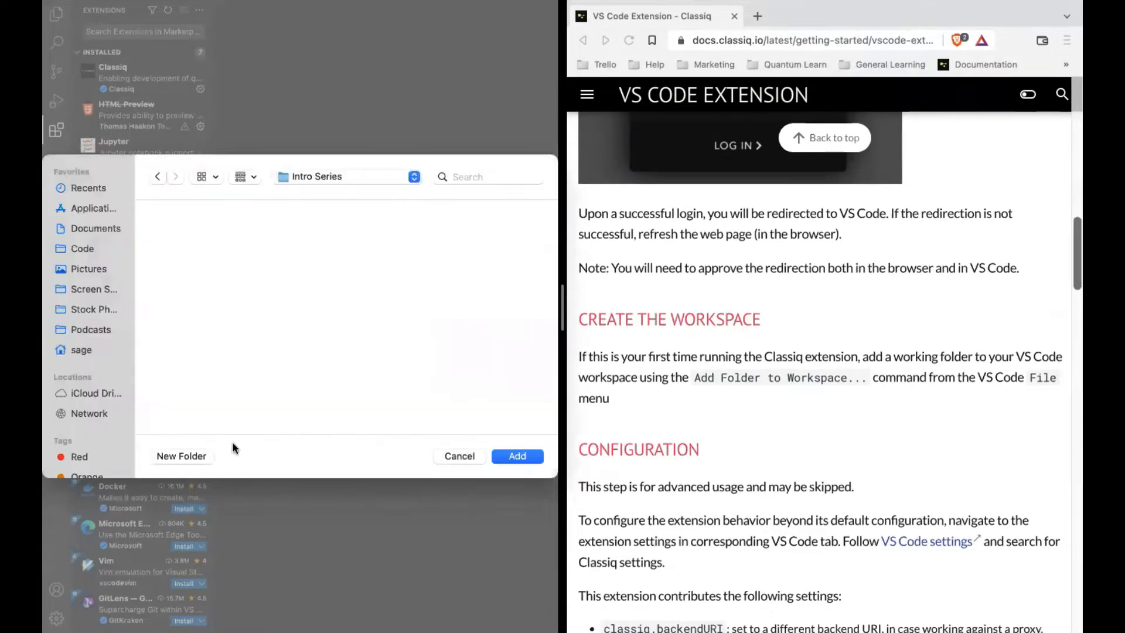
left_click(517, 456)
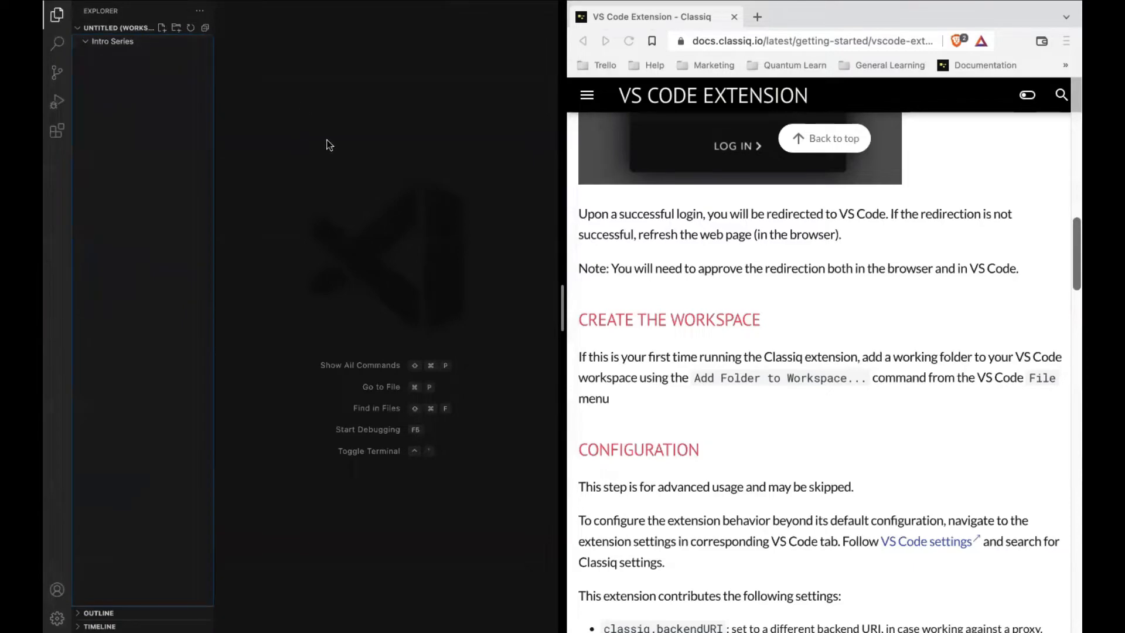
Scroll the docs to the Example section and start a new untitled file for saving
scroll("down", 3)
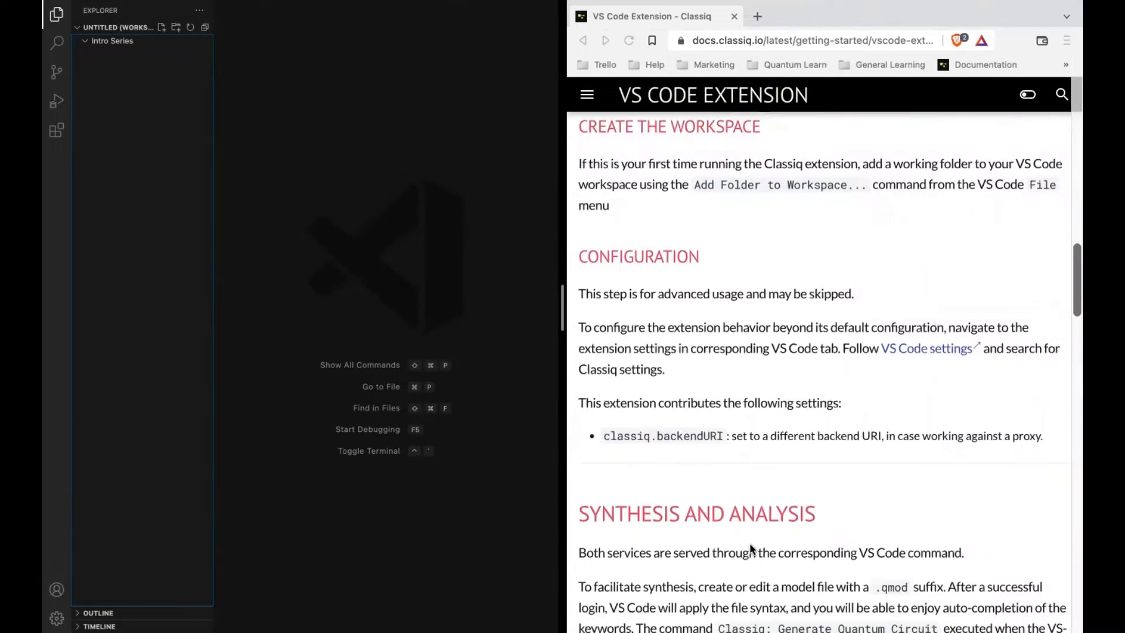
scroll("down", 3)
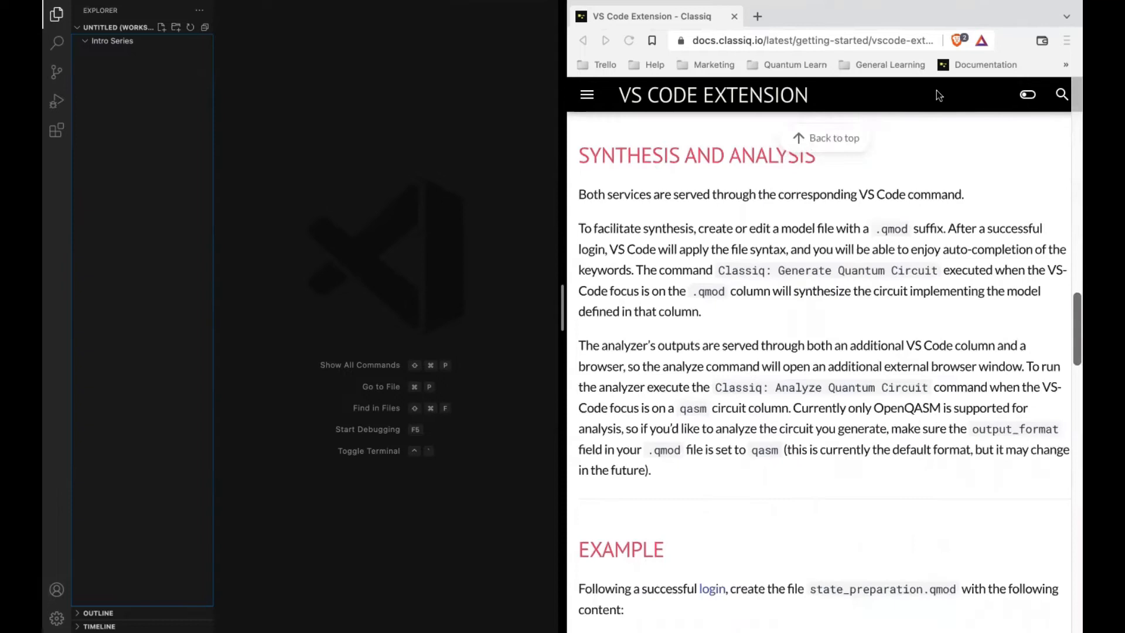
mouse_move(941, 229)
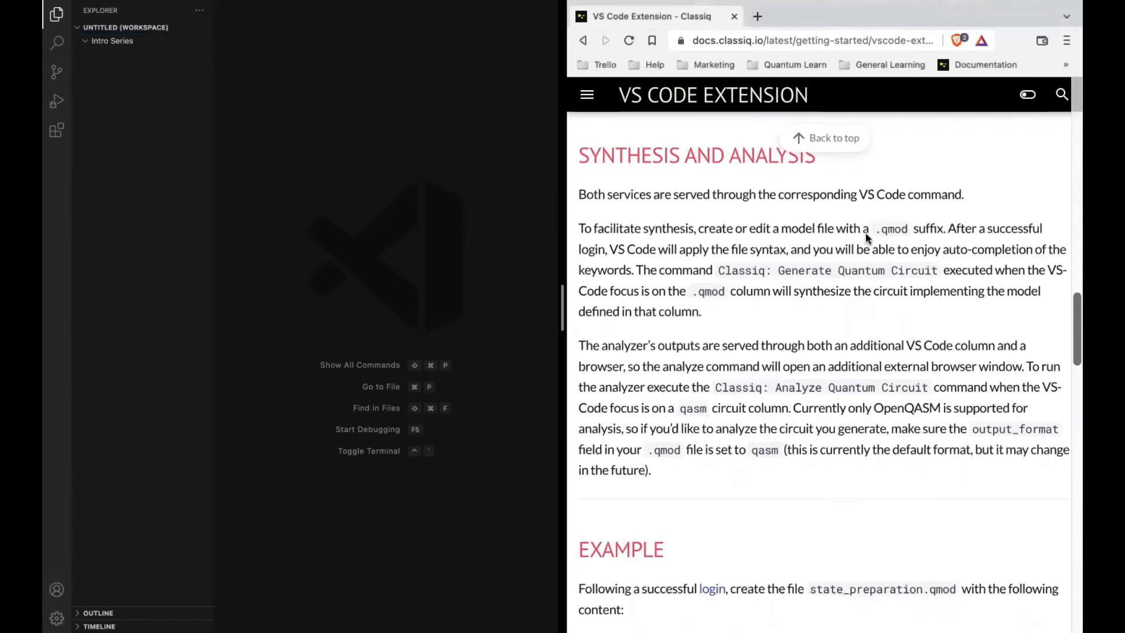
mouse_move(828, 291)
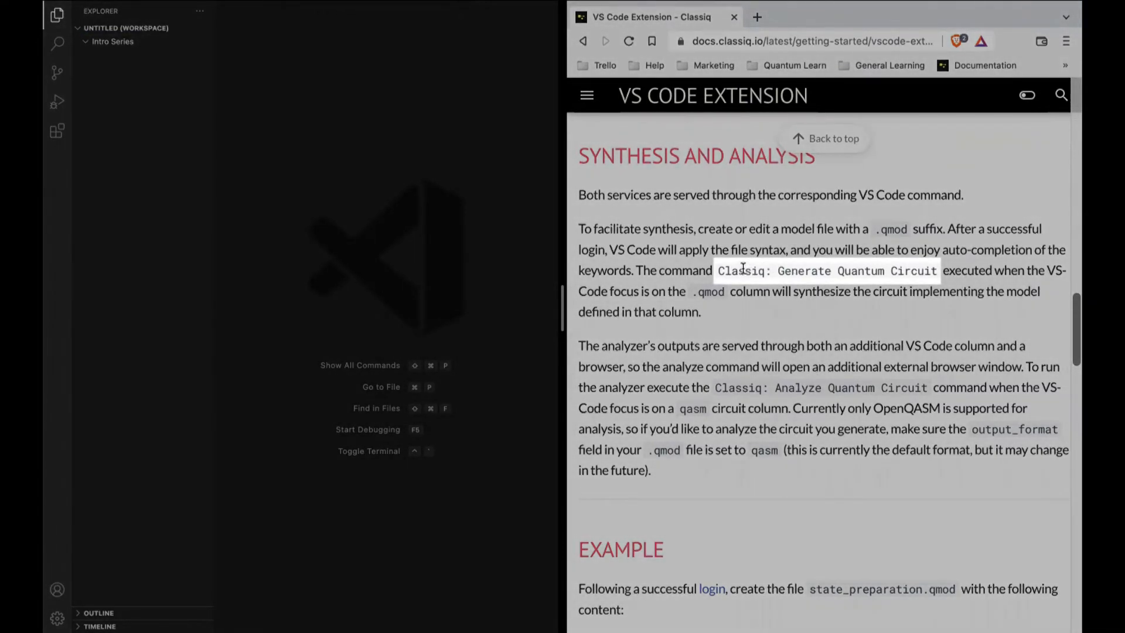
mouse_move(714, 282)
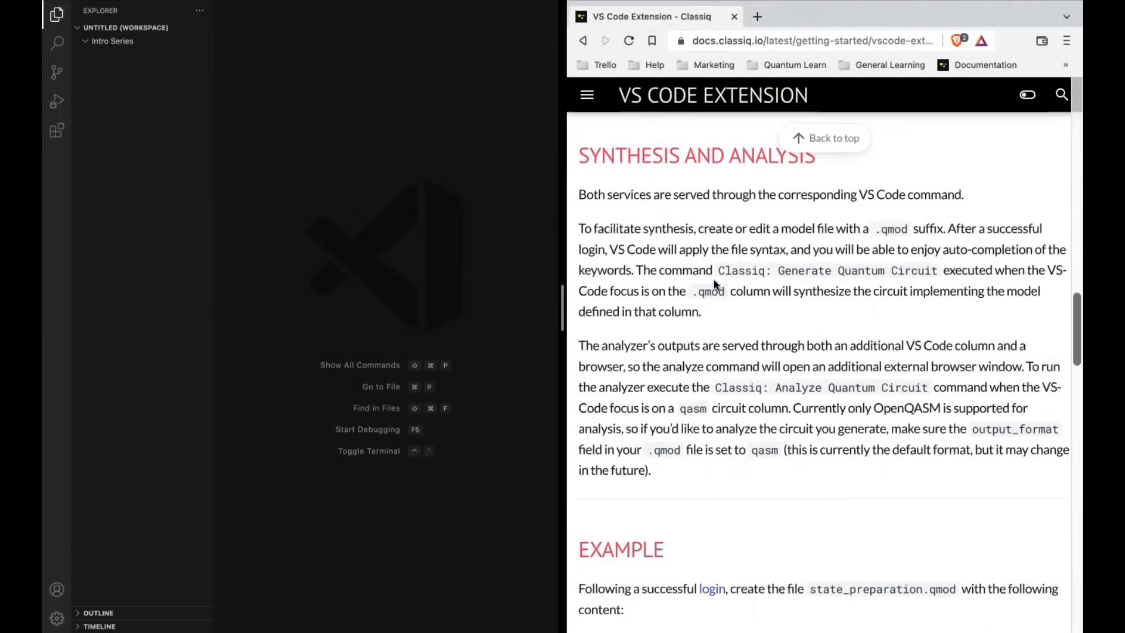
double_click(707, 292)
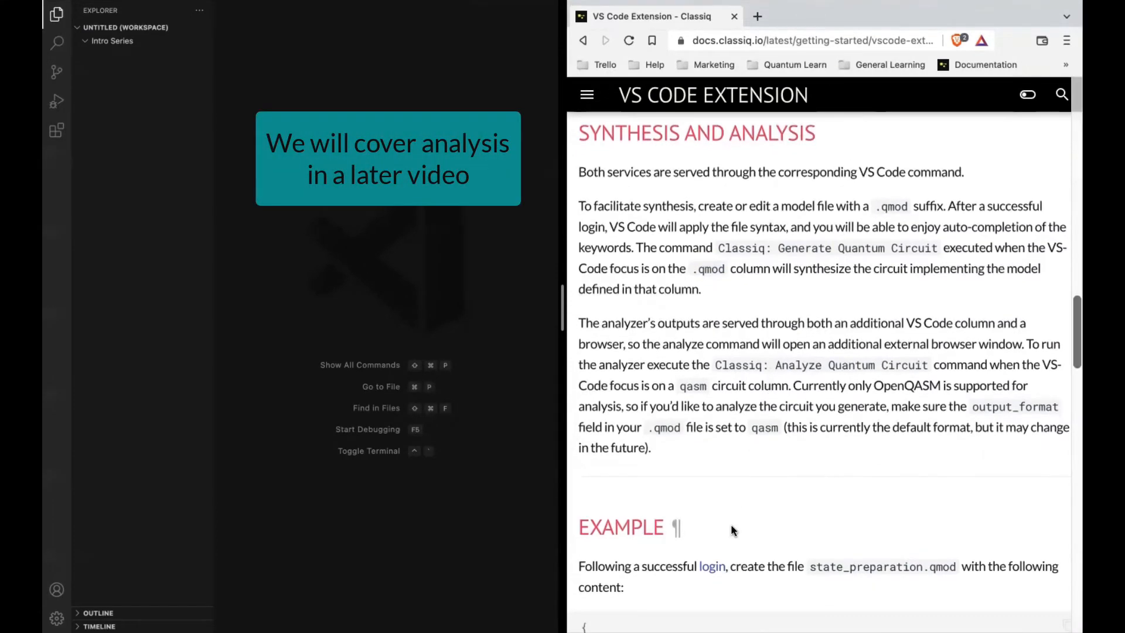
scroll("down", 3)
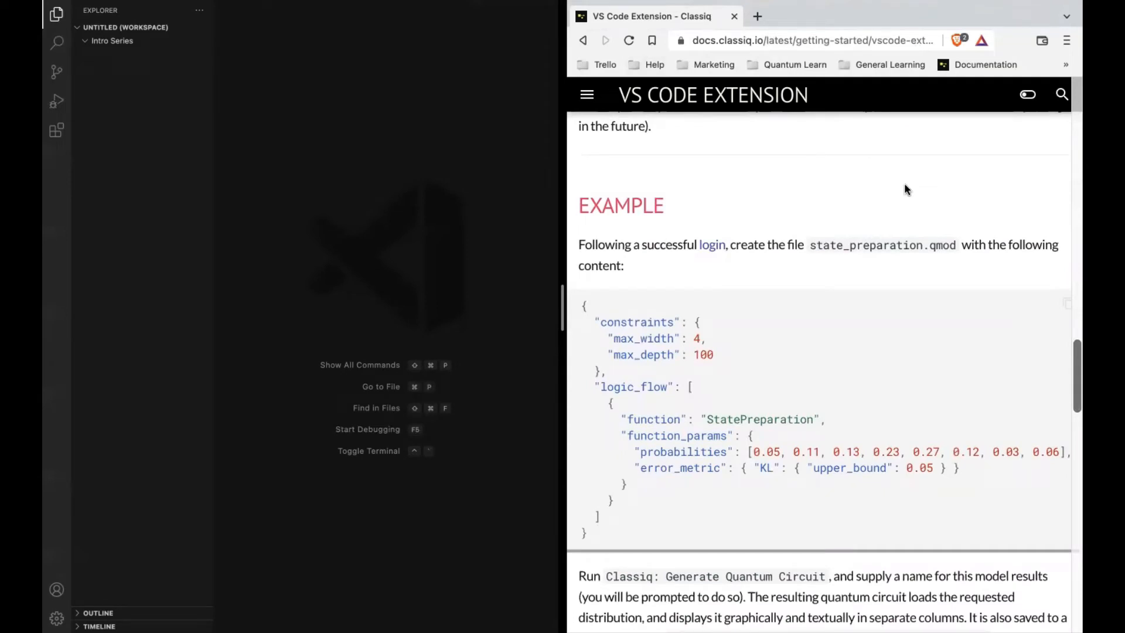
mouse_move(46, 129)
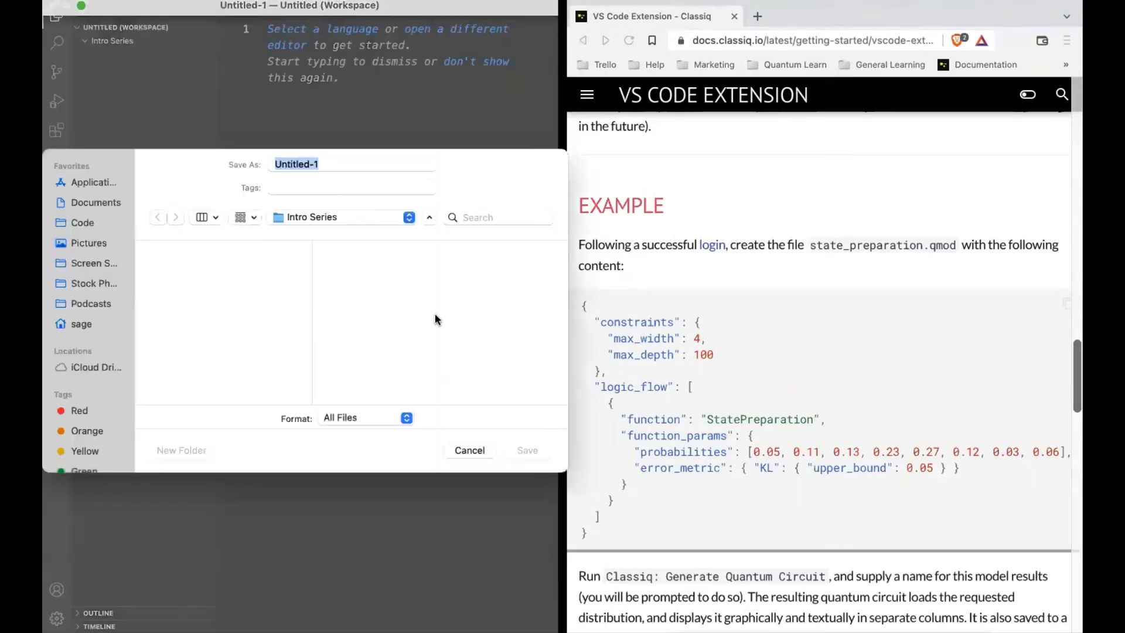
Save the file as state_preparation.qmod in Intro Series and copy the docs' example model
type("state_prepara")
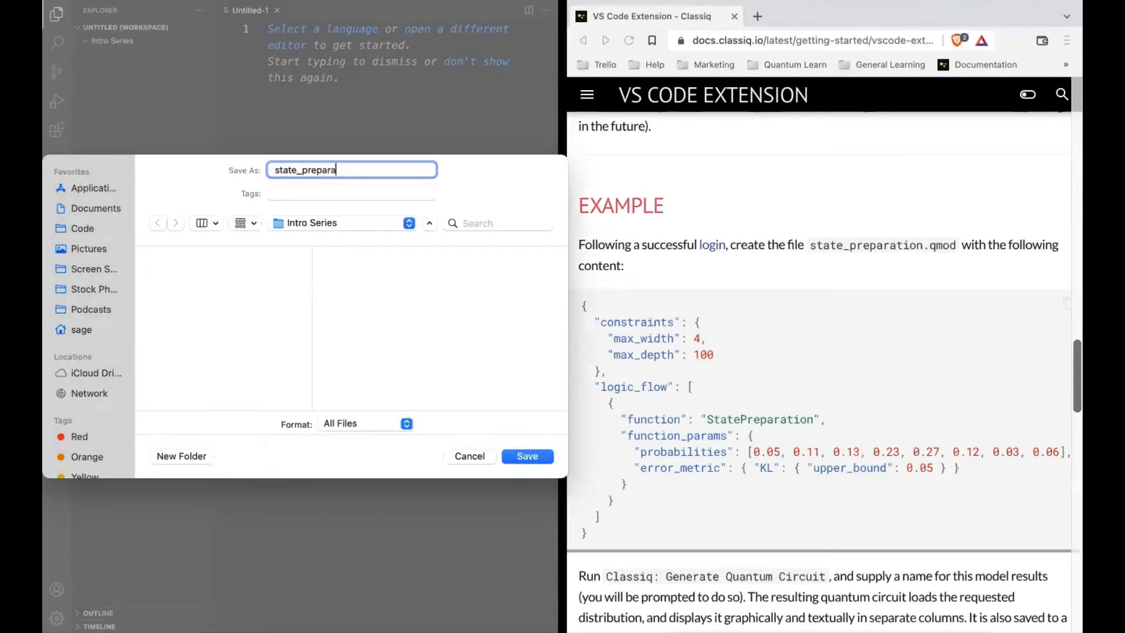
left_click(526, 455)
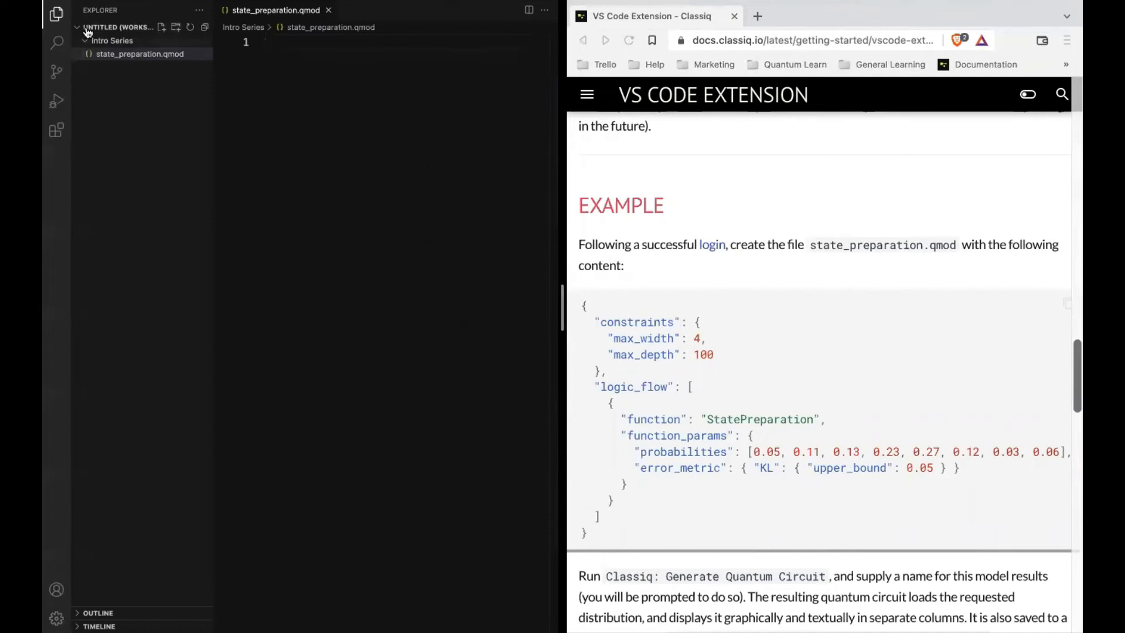
left_click(56, 15)
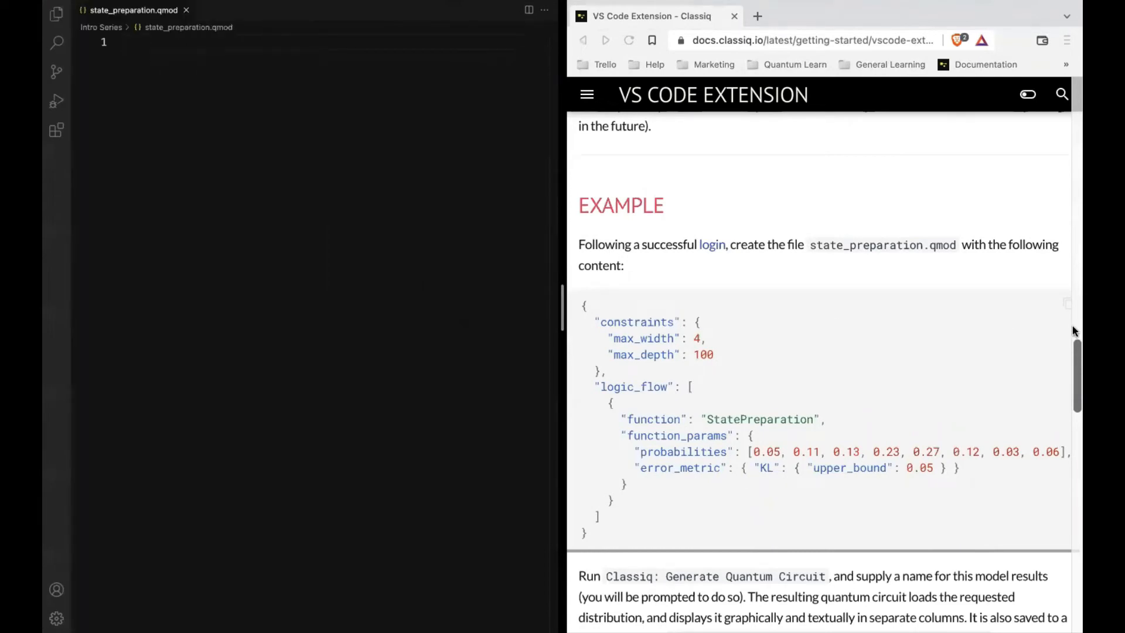
left_click(1065, 302)
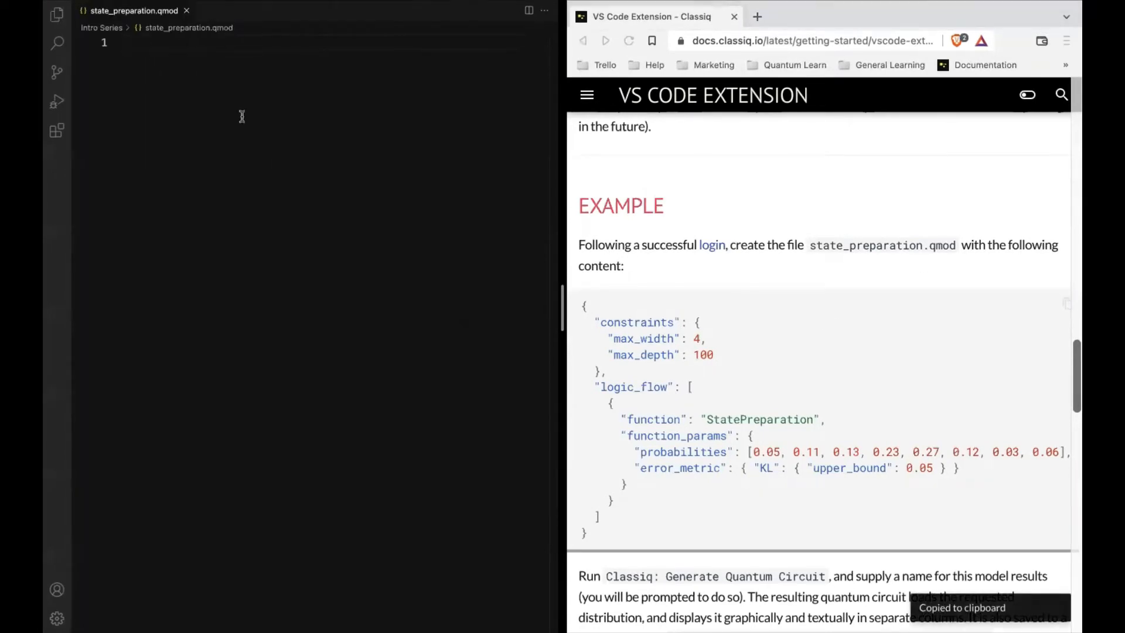
Paste the StatePreparation model and run Classiq: Generate Quantum Circuit with the chosen results name
key("ctrl+v")
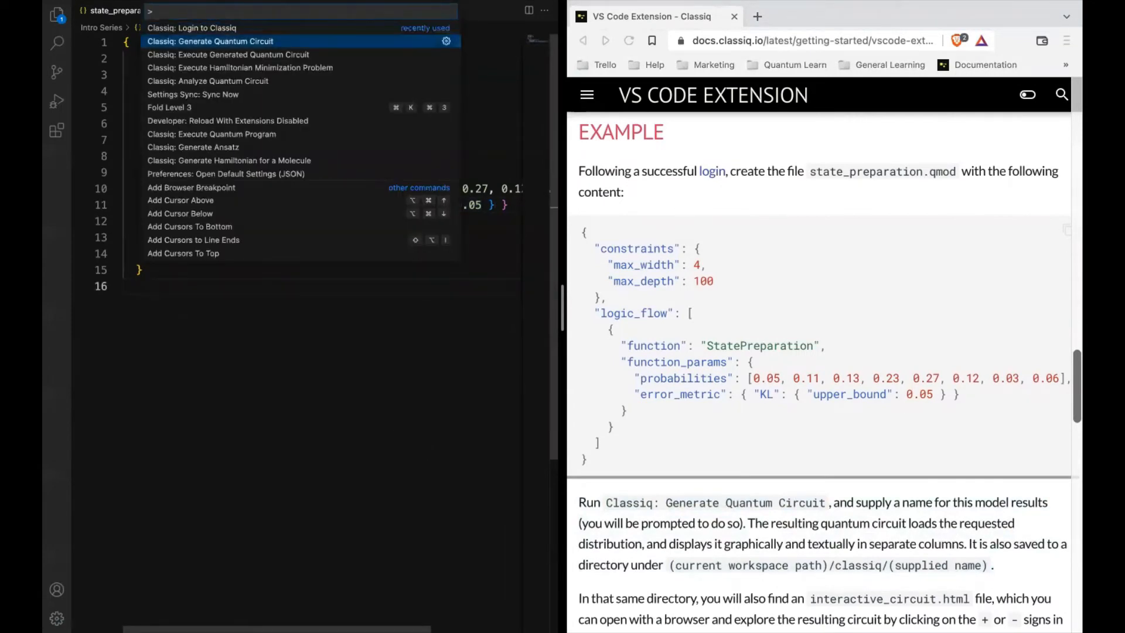
left_click(210, 41)
type("hellowor")
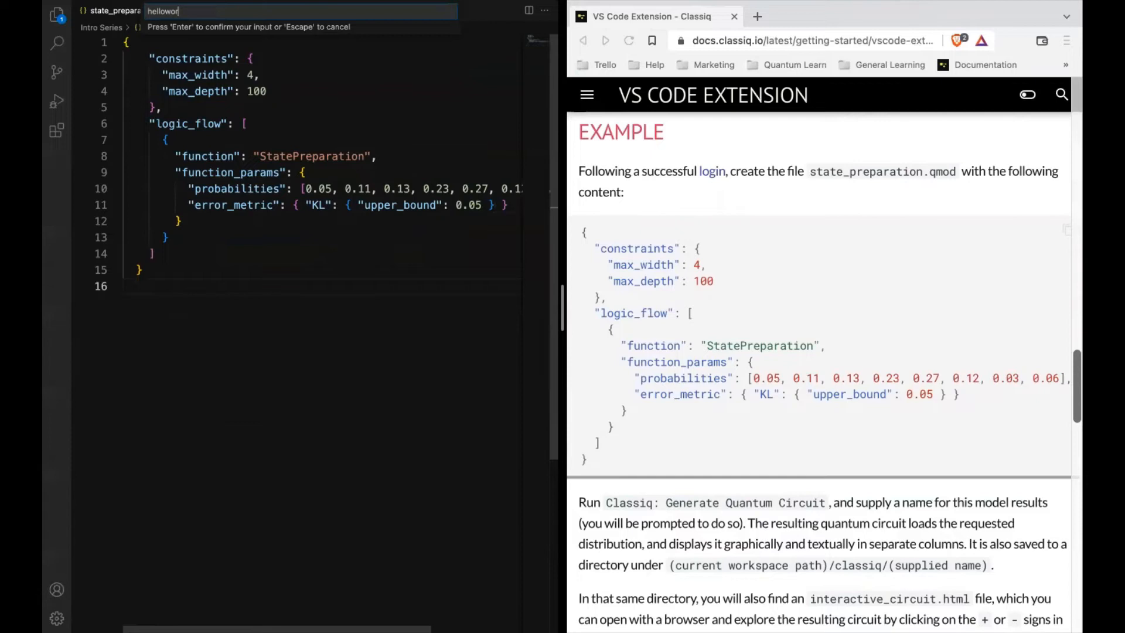
key("Return")
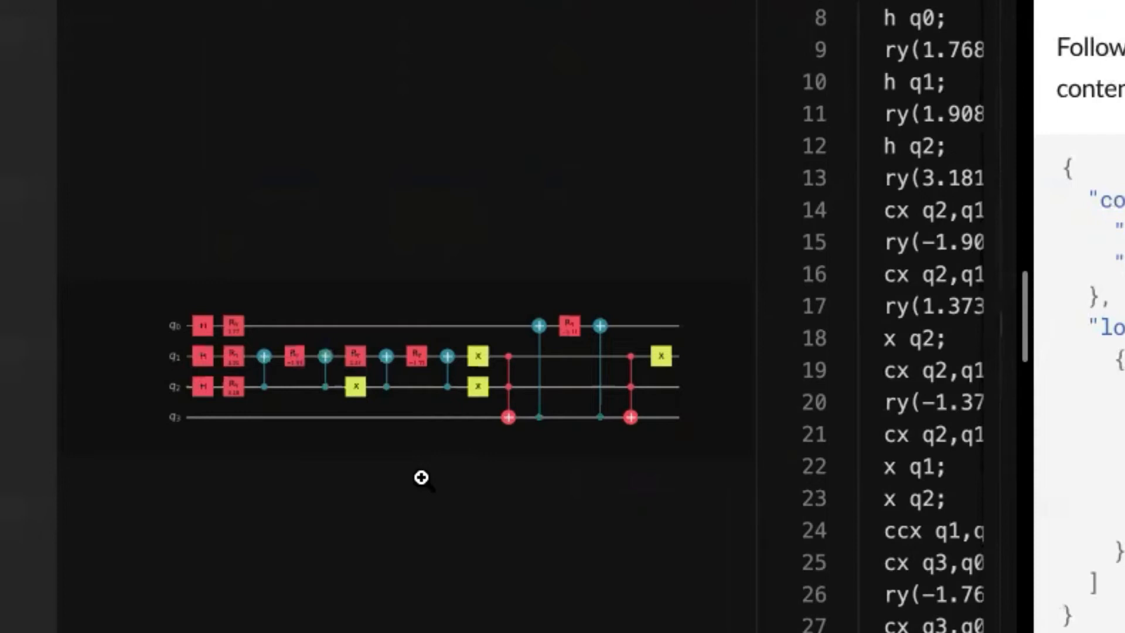
Scroll through the 4-qubit gate diagram and its circuit.qasm OpenQASM code
scroll("down", 3)
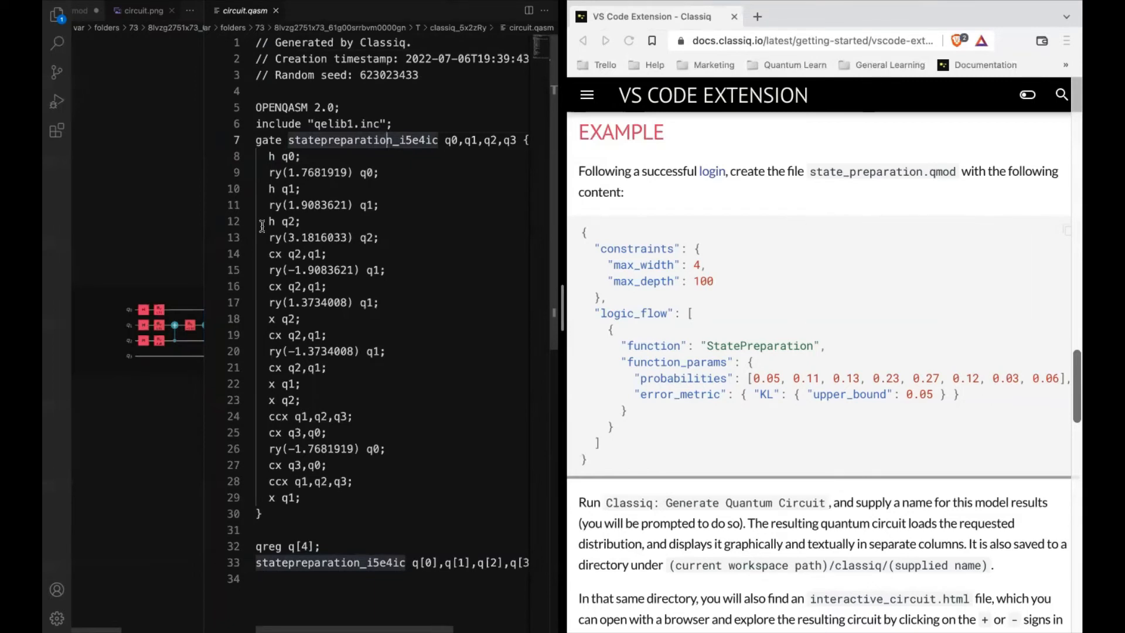
scroll("down", 3)
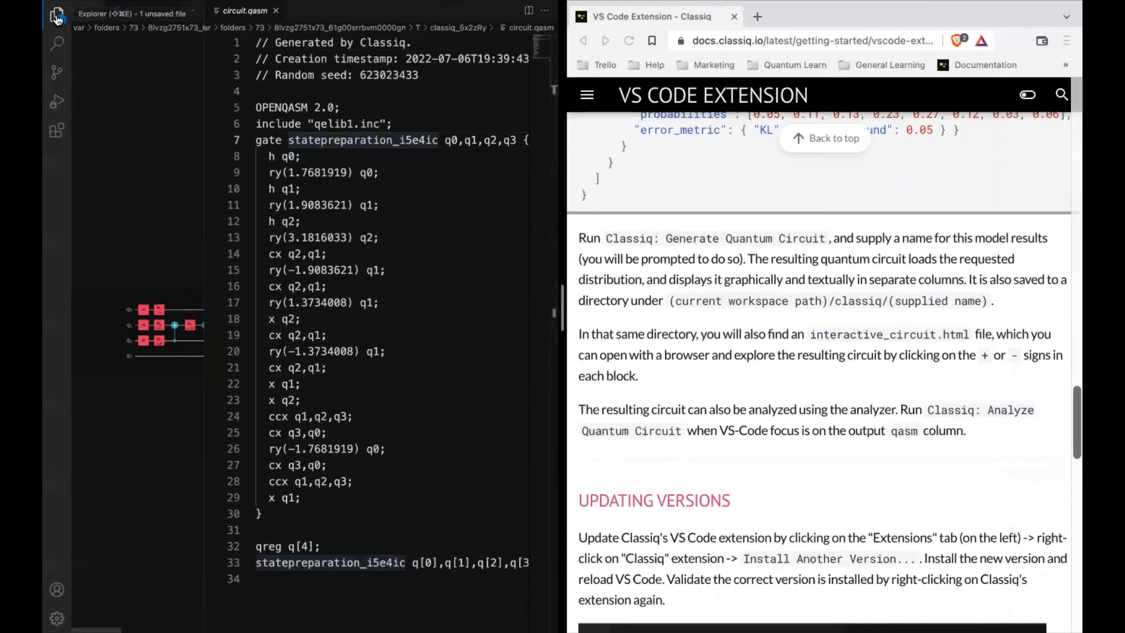
Expand the classiq results folder and bring up actions for interactive_circuit.html
left_click(57, 14)
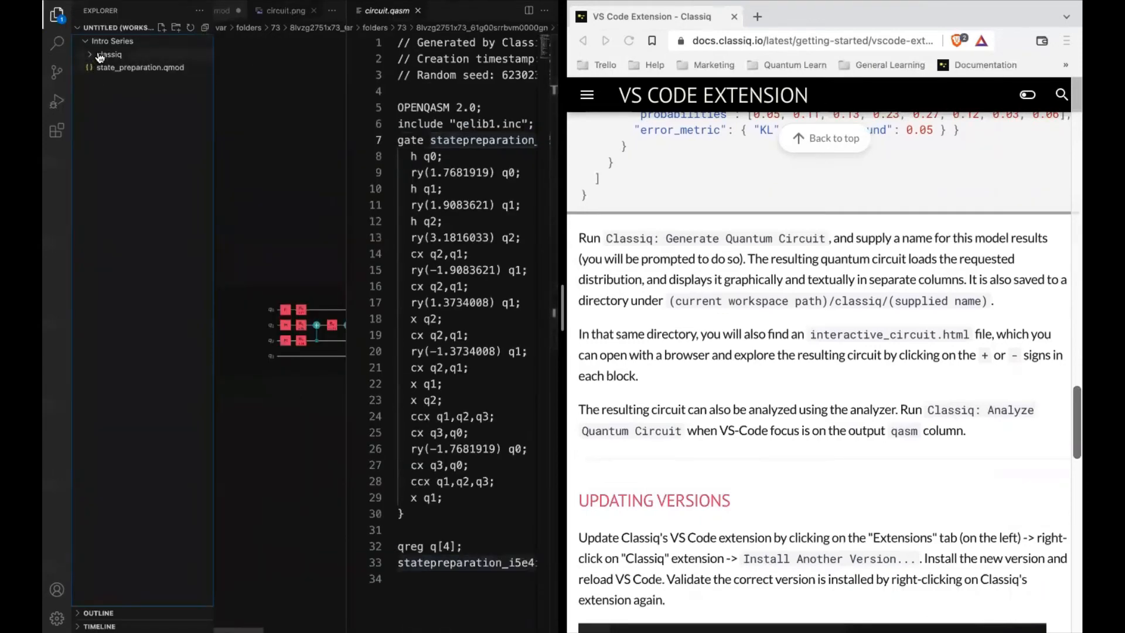
left_click(109, 54)
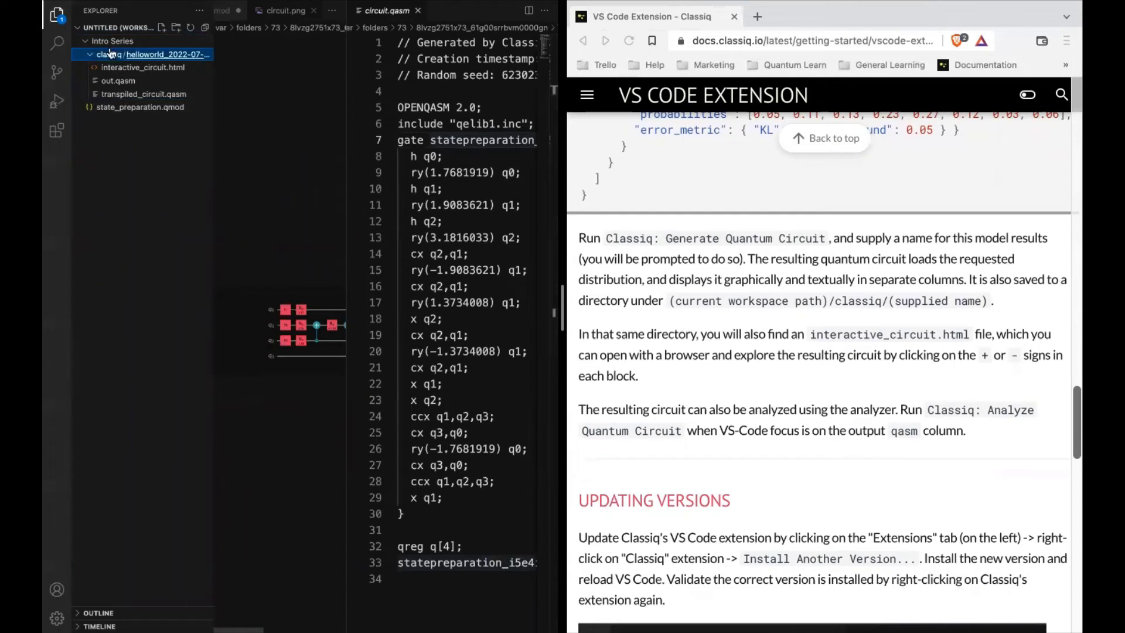
mouse_move(149, 54)
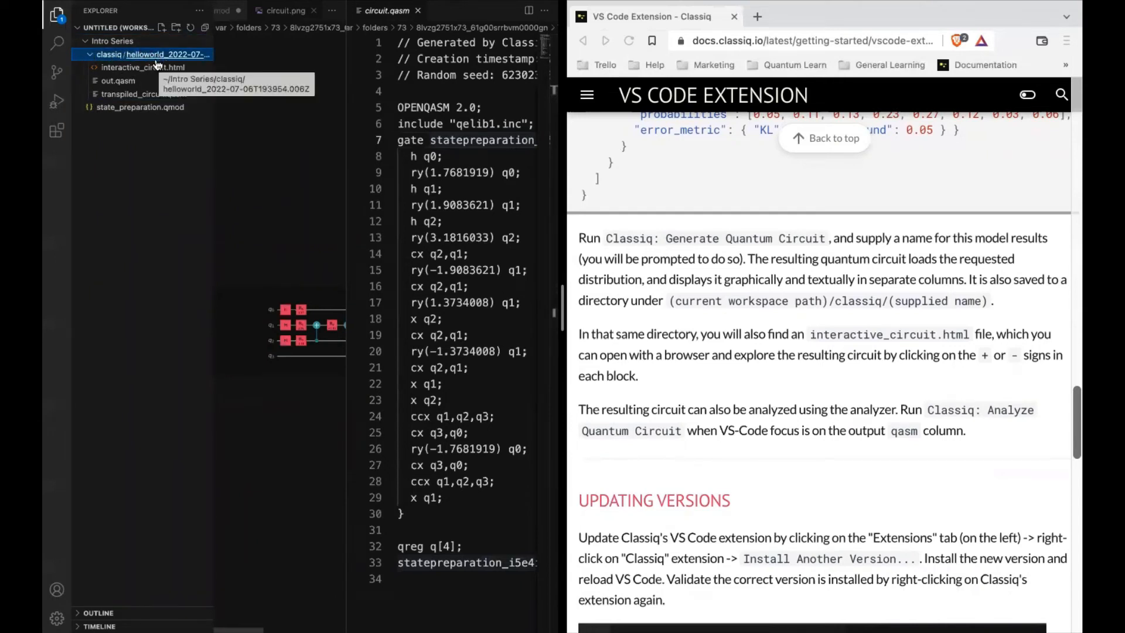
mouse_move(156, 69)
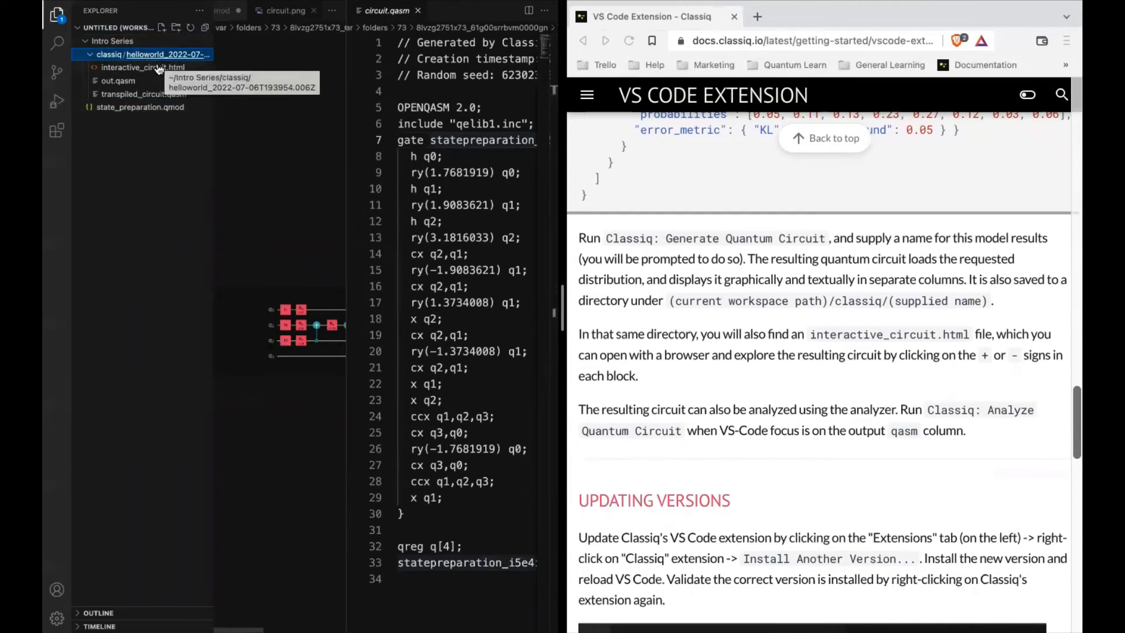
mouse_move(148, 68)
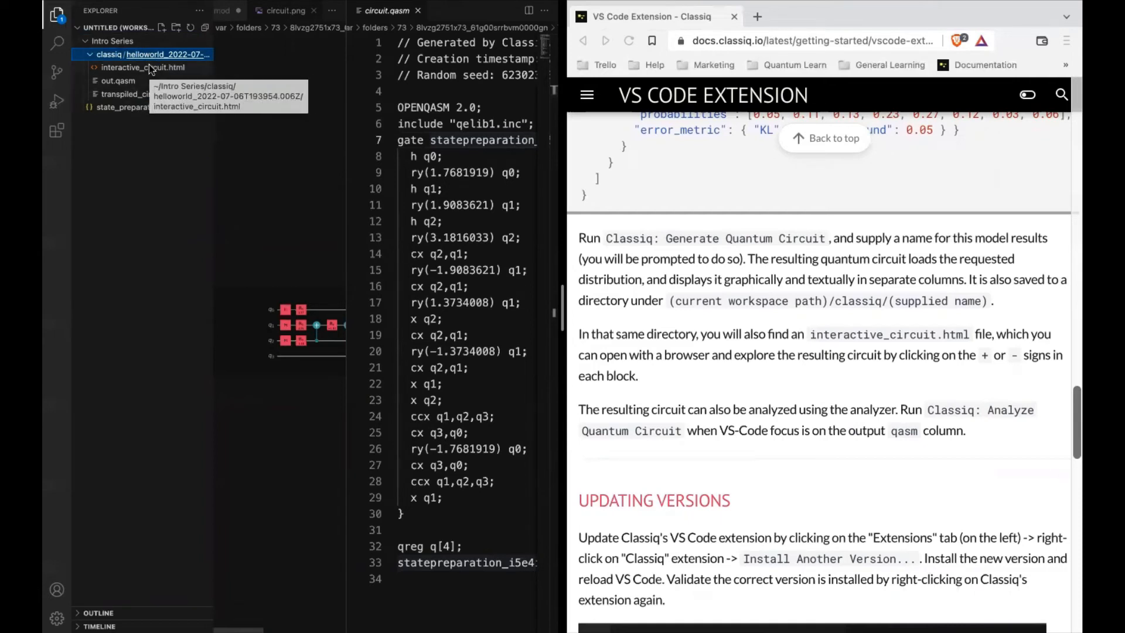
right_click(143, 67)
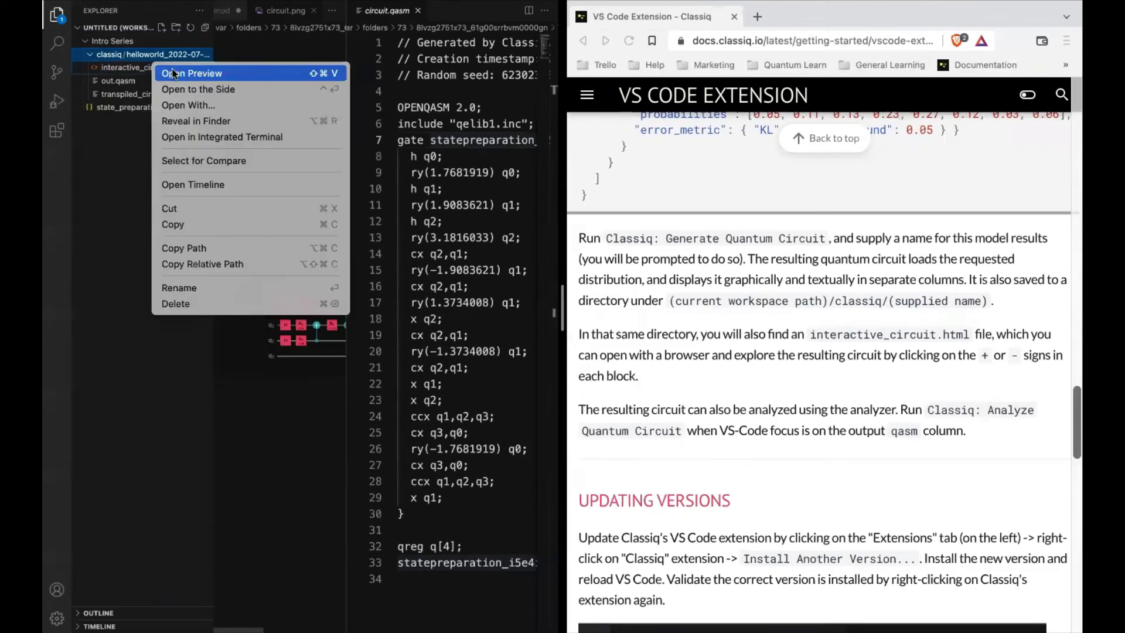
Preview interactive_circuit.html, expand the statepreparation block into its gates, then collapse it
left_click(191, 73)
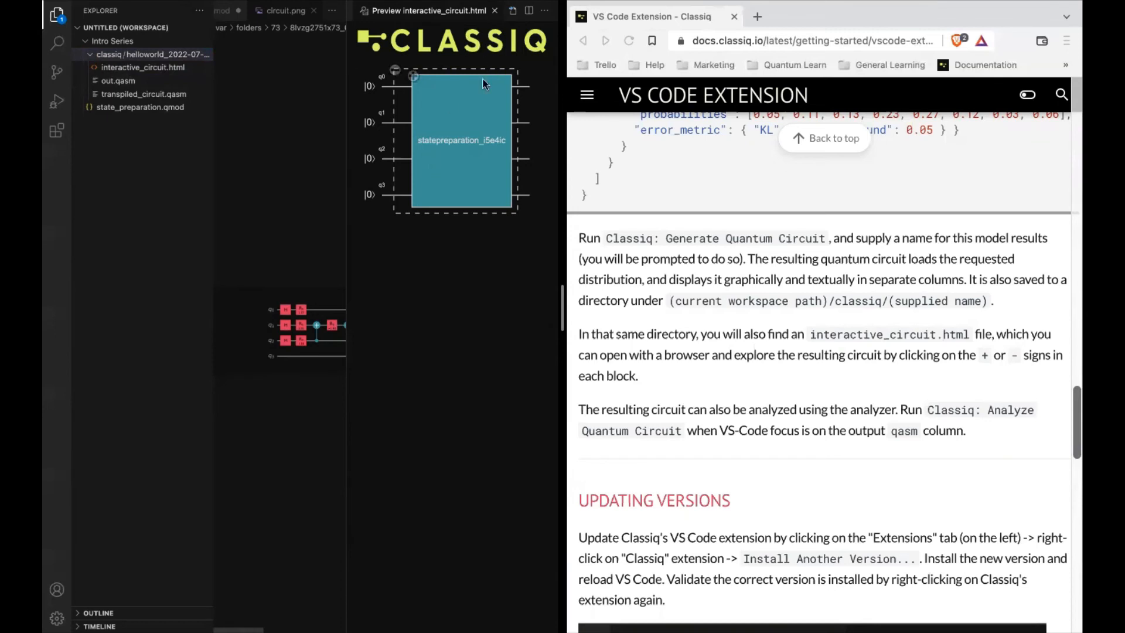
mouse_move(415, 77)
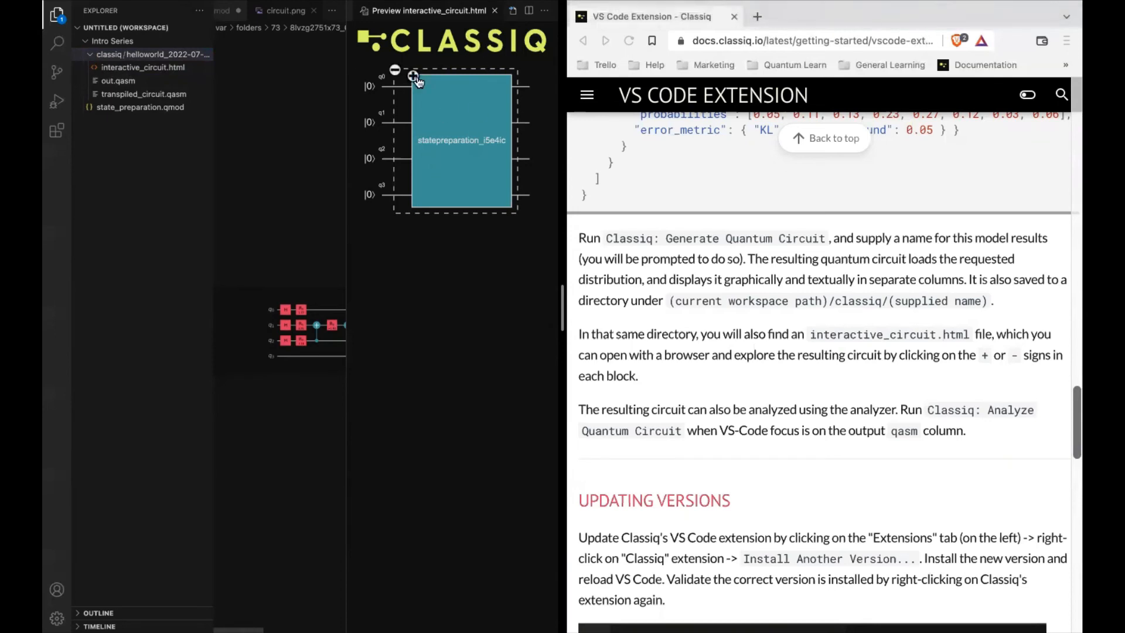
left_click(414, 76)
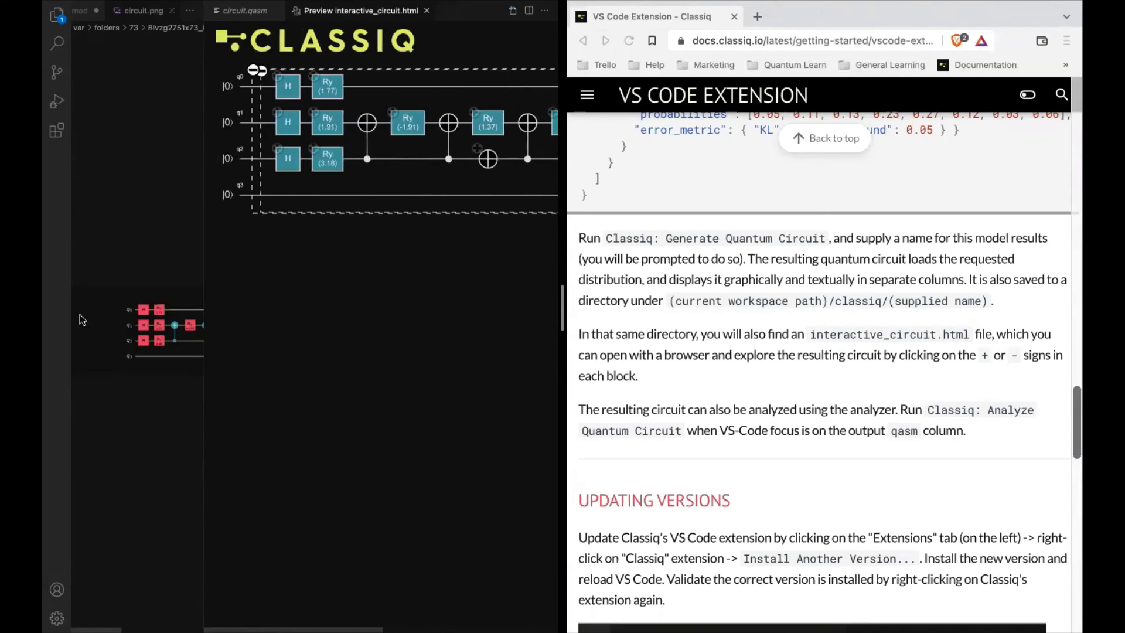
left_click(253, 70)
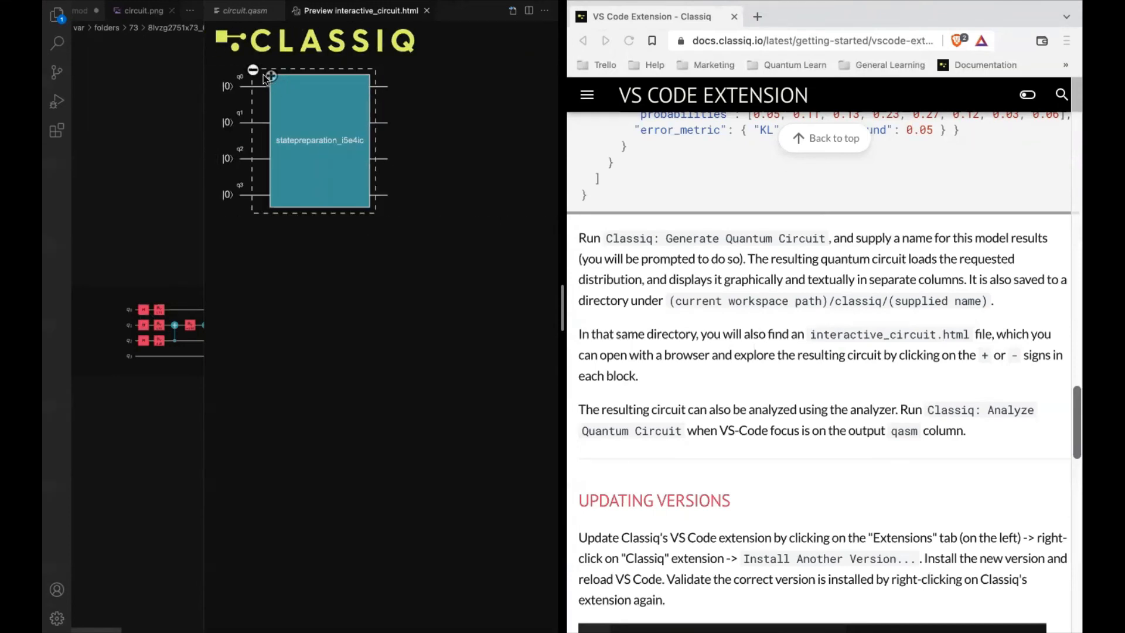